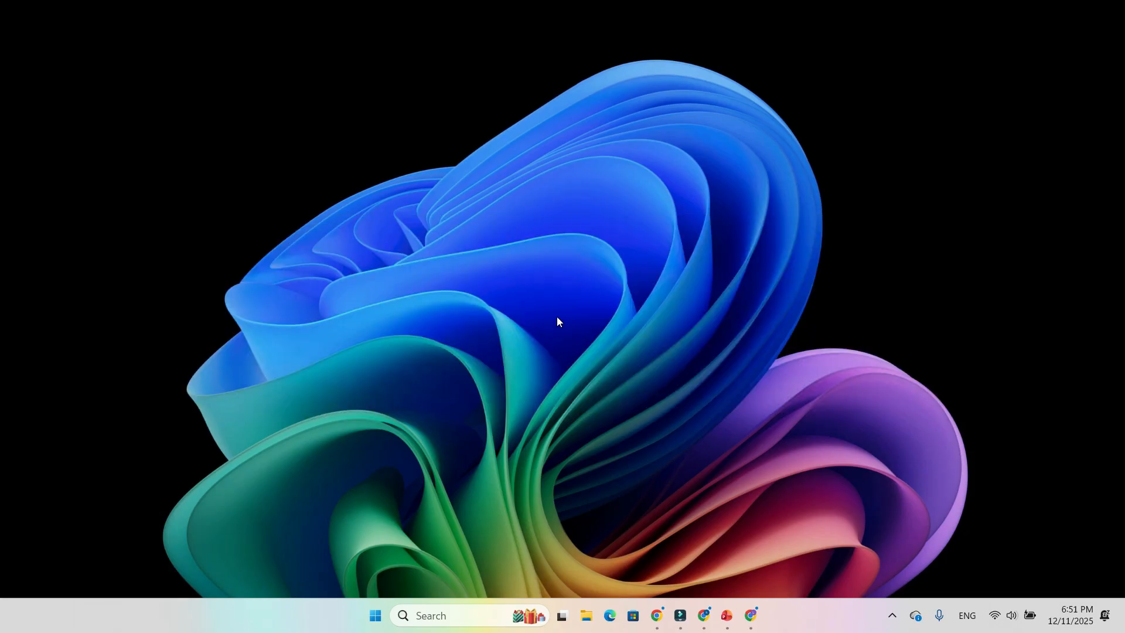
pyautogui.moveTo(547, 322)
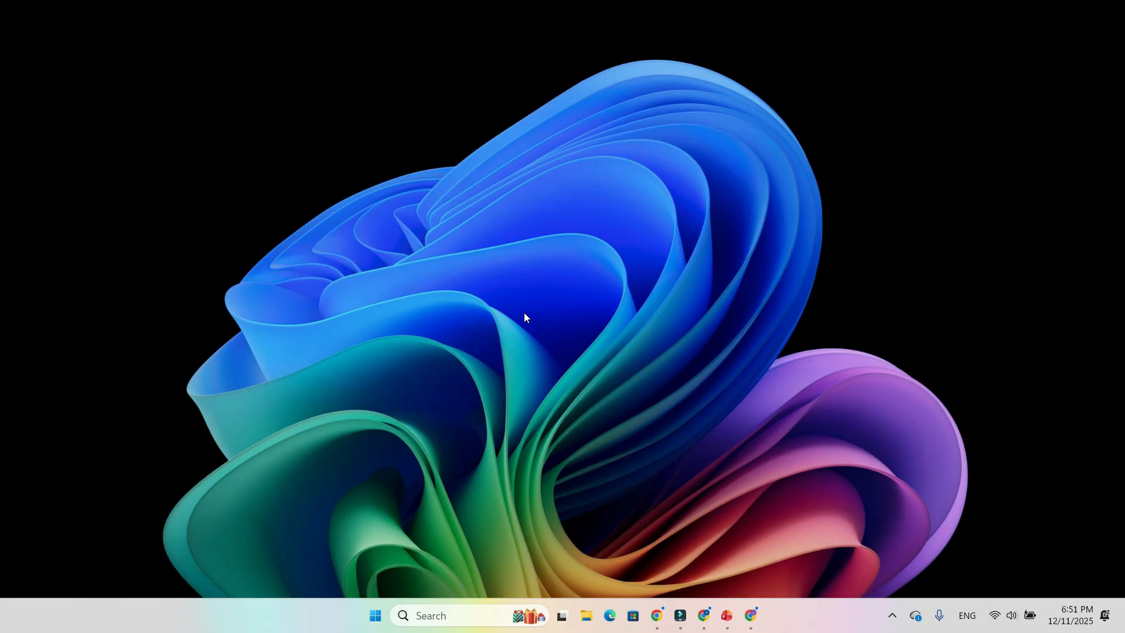
pyautogui.moveTo(564, 318)
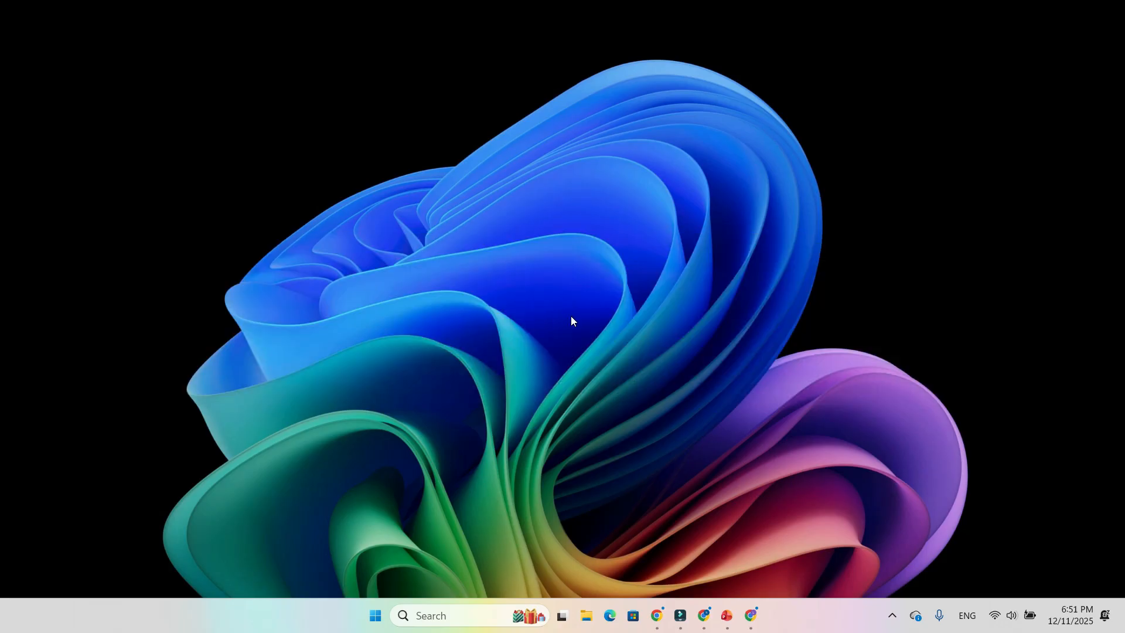
pyautogui.moveTo(547, 321)
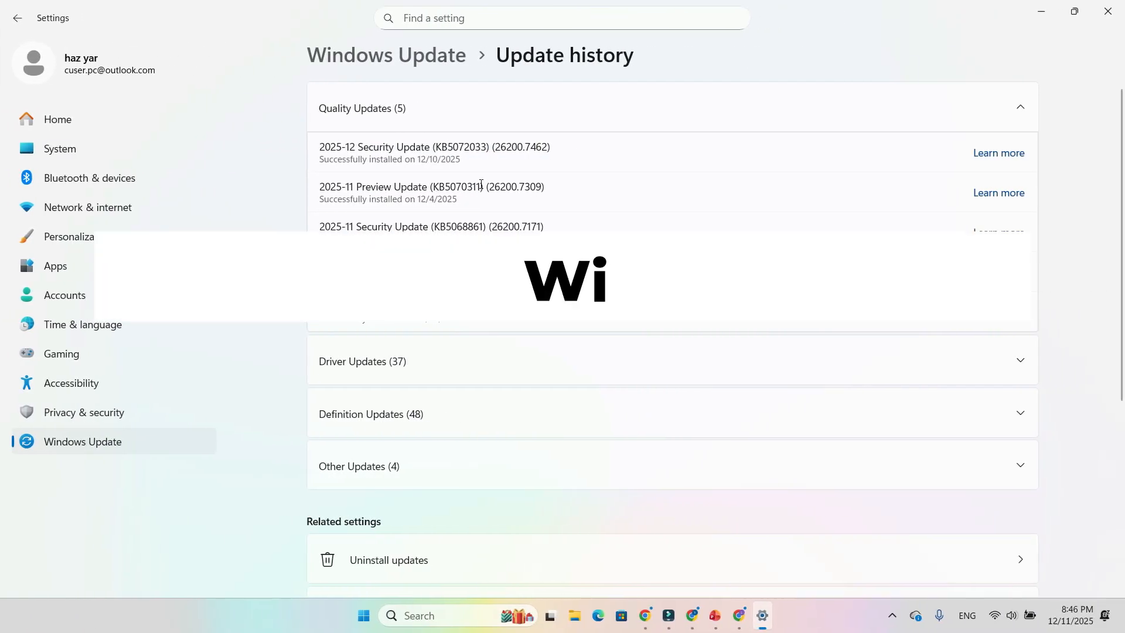
# Step: Mark the 2025-11 Preview Update KB5070311 line in Update history
pyautogui.doubleClick(456, 186)
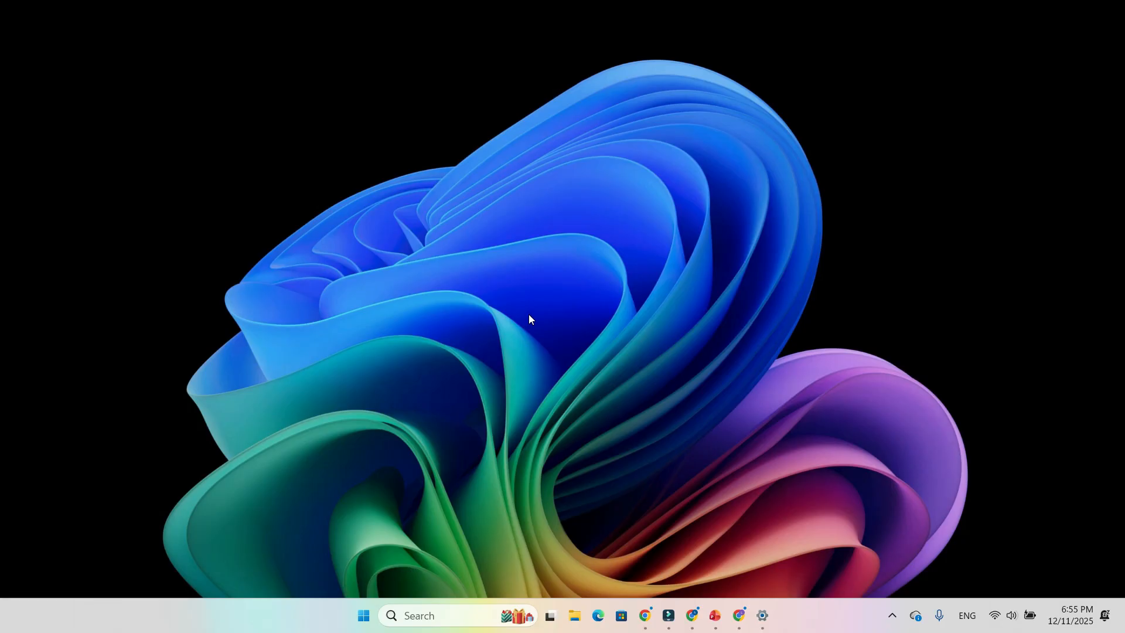
pyautogui.click(761, 615)
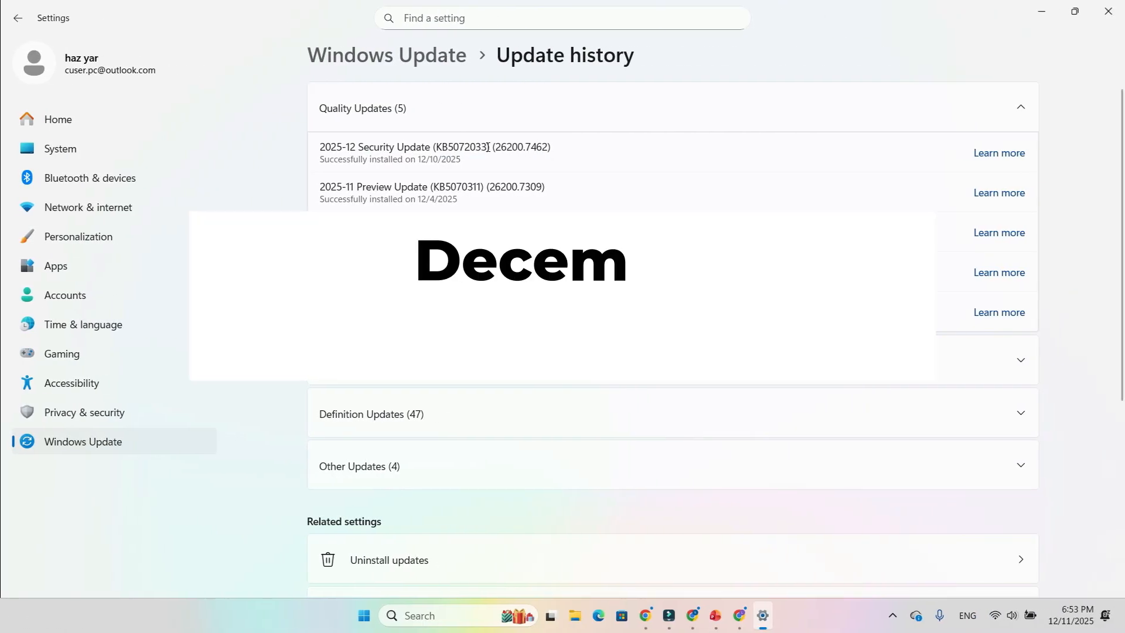
pyautogui.doubleClick(458, 148)
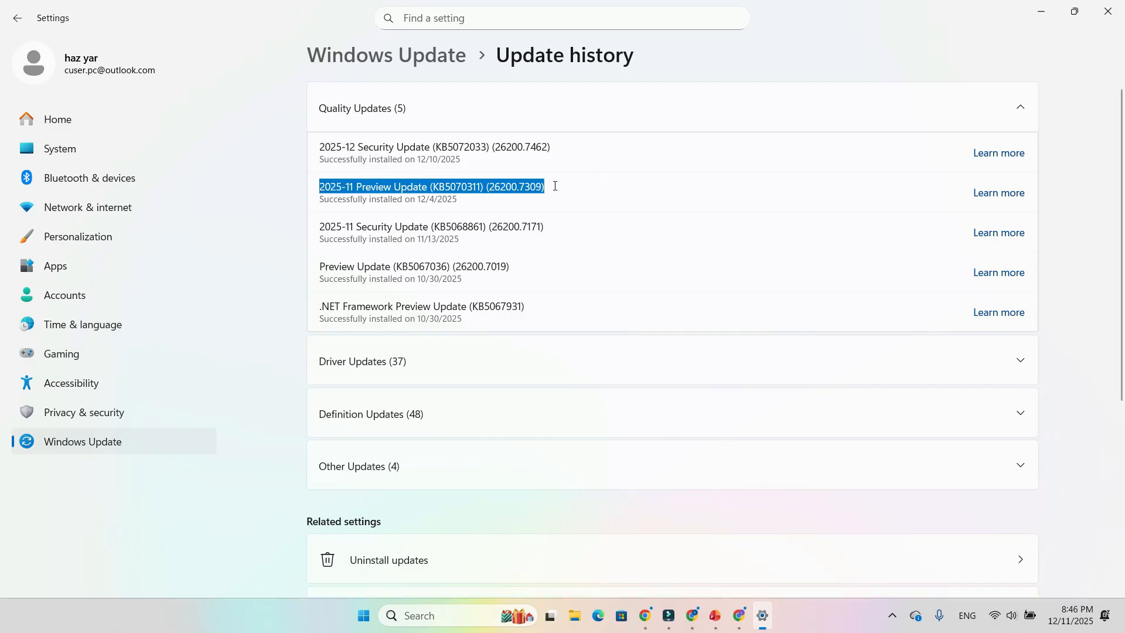
pyautogui.click(554, 185)
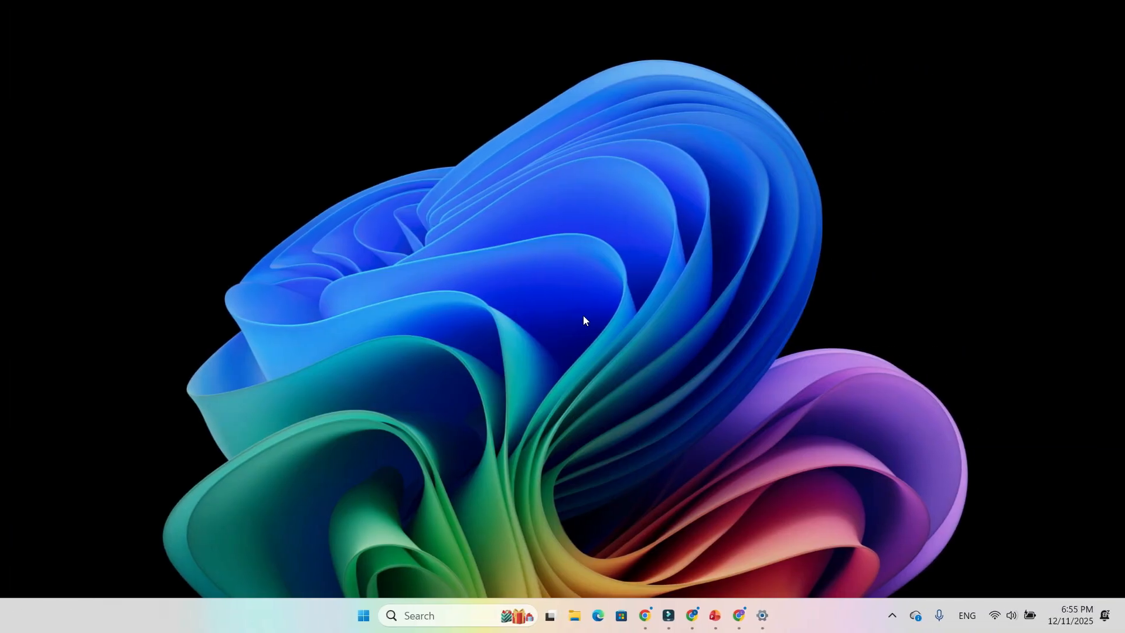
pyautogui.moveTo(605, 321)
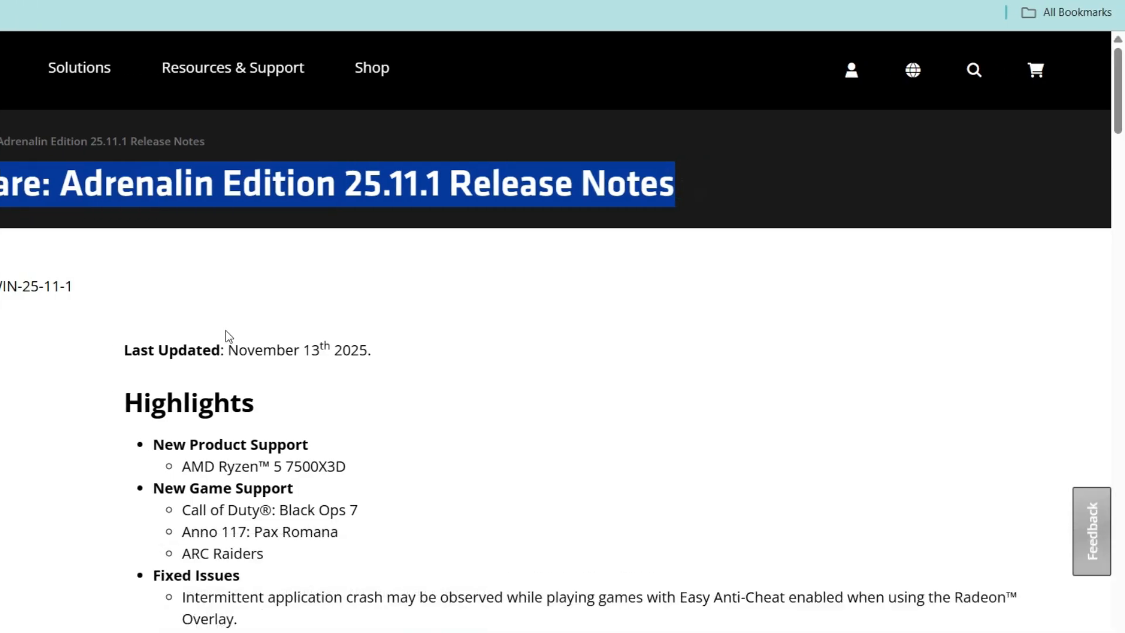
# Step: Scroll the Adrenalin 25.11.1 release notes down to the Radeon Product Compatibility tables
pyautogui.scroll(-3)
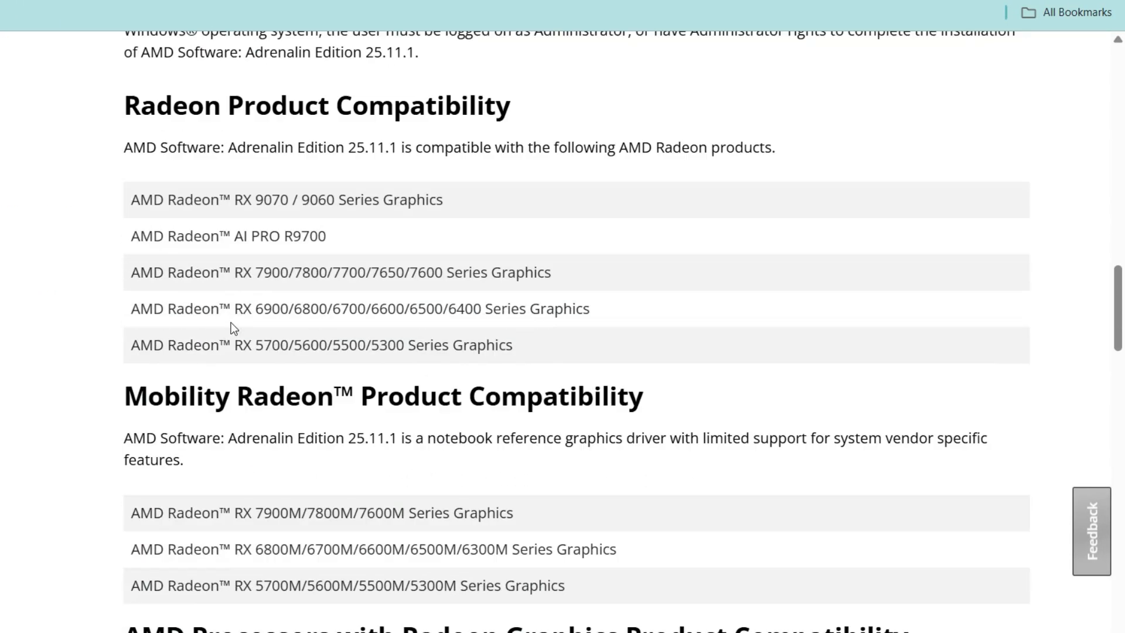
pyautogui.scroll(-3)
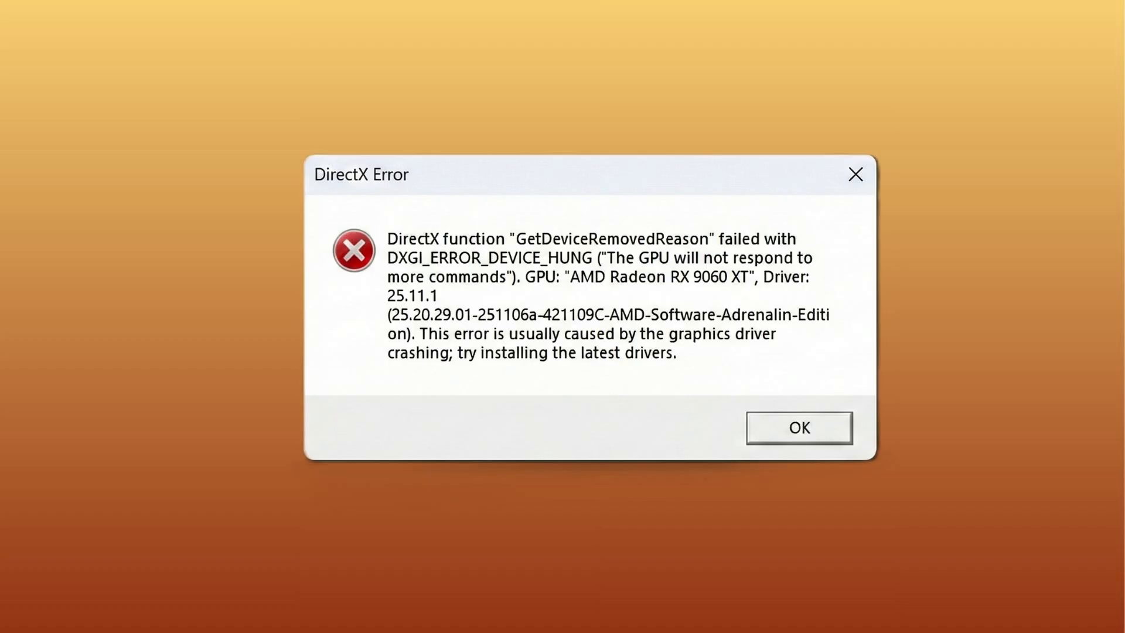
# Step: Dismiss the DirectX GPU hang error for the RX 9060 XT with OK
pyautogui.click(798, 426)
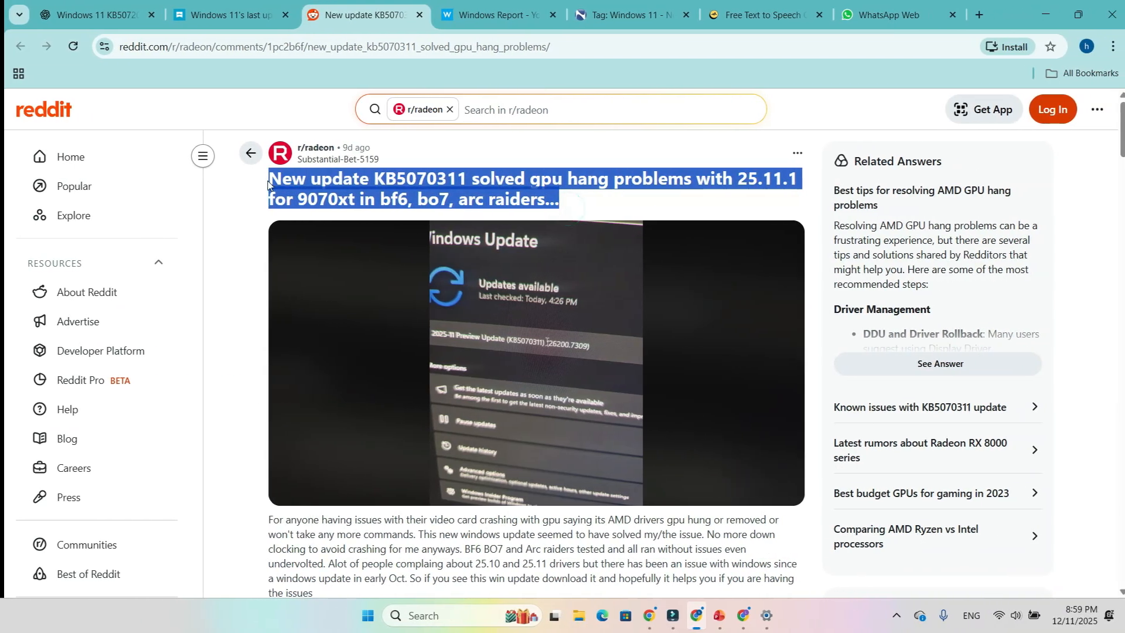
# Step: Scroll through the r/radeon post claiming KB5070311 solved 25.11.1 GPU hangs
pyautogui.scroll(-3)
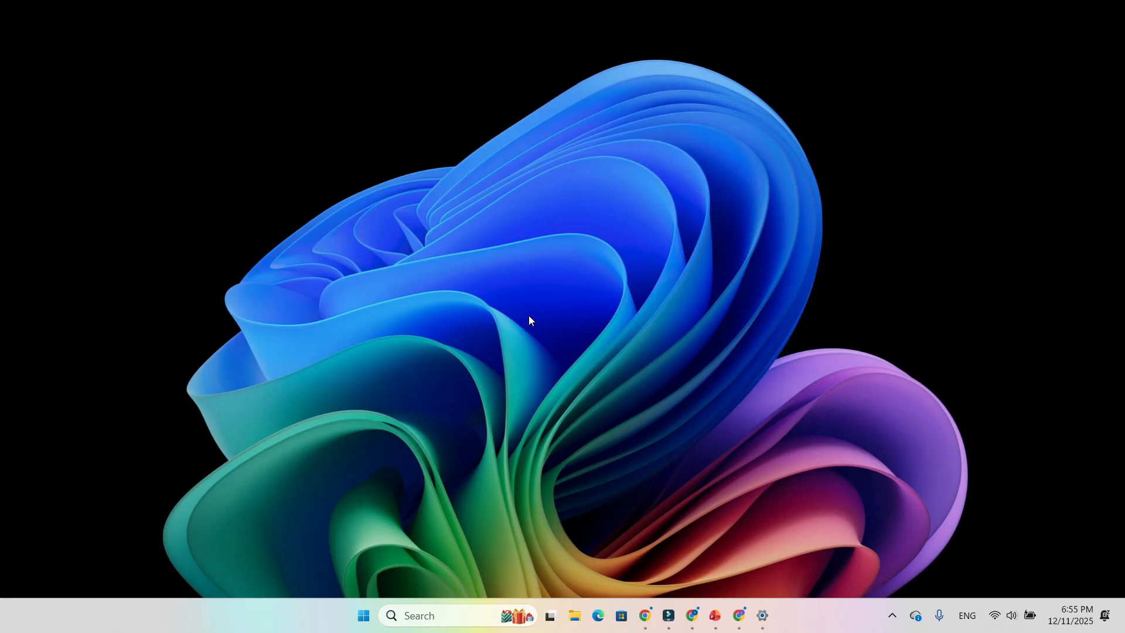
# Step: Mark the KB5072033 number on the 2025-12 Security Update line in Update history
pyautogui.click(761, 615)
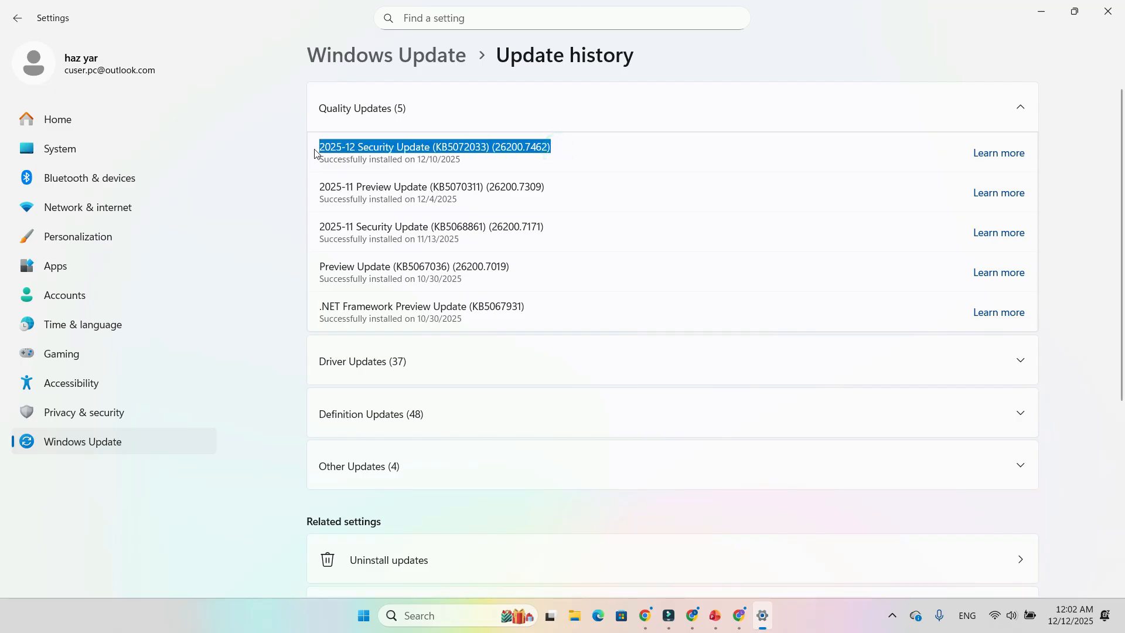
pyautogui.click(434, 147)
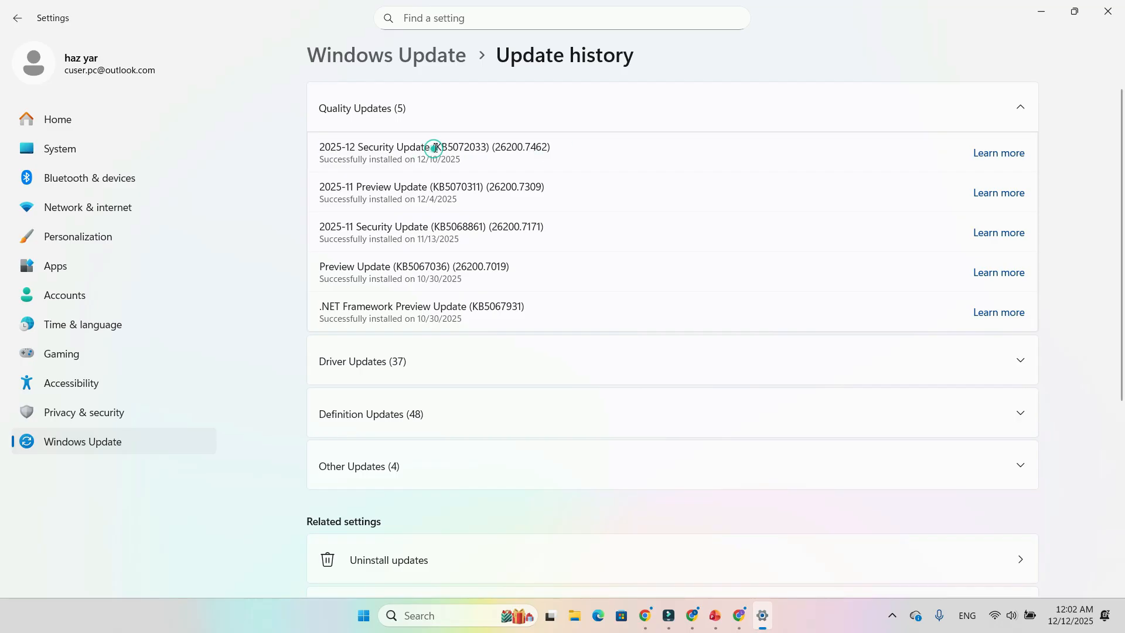
pyautogui.doubleClick(455, 148)
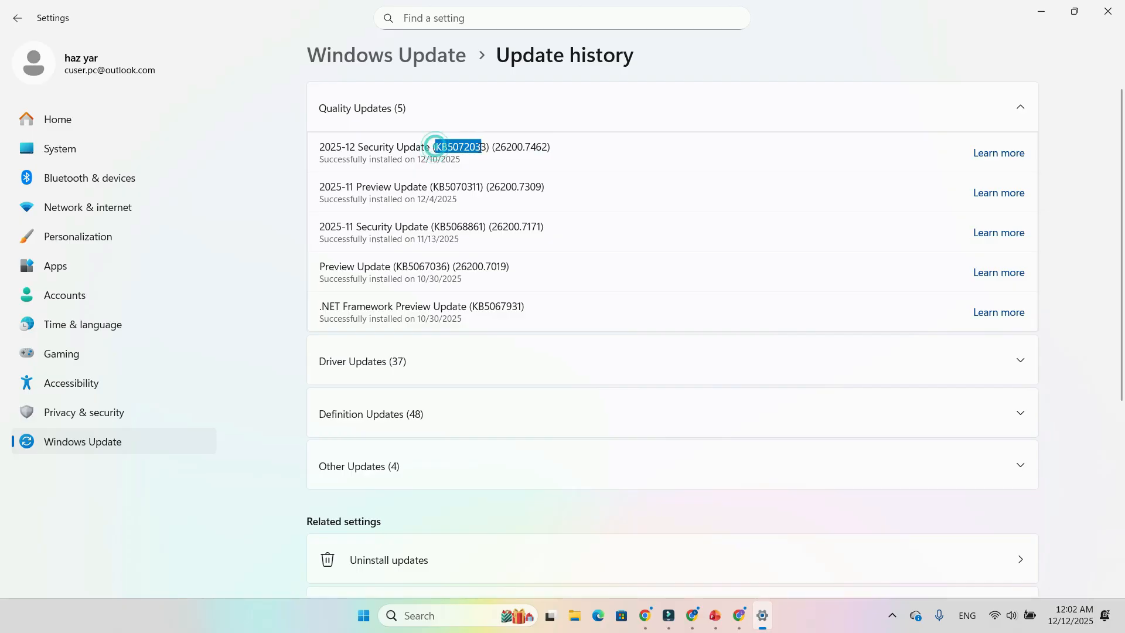